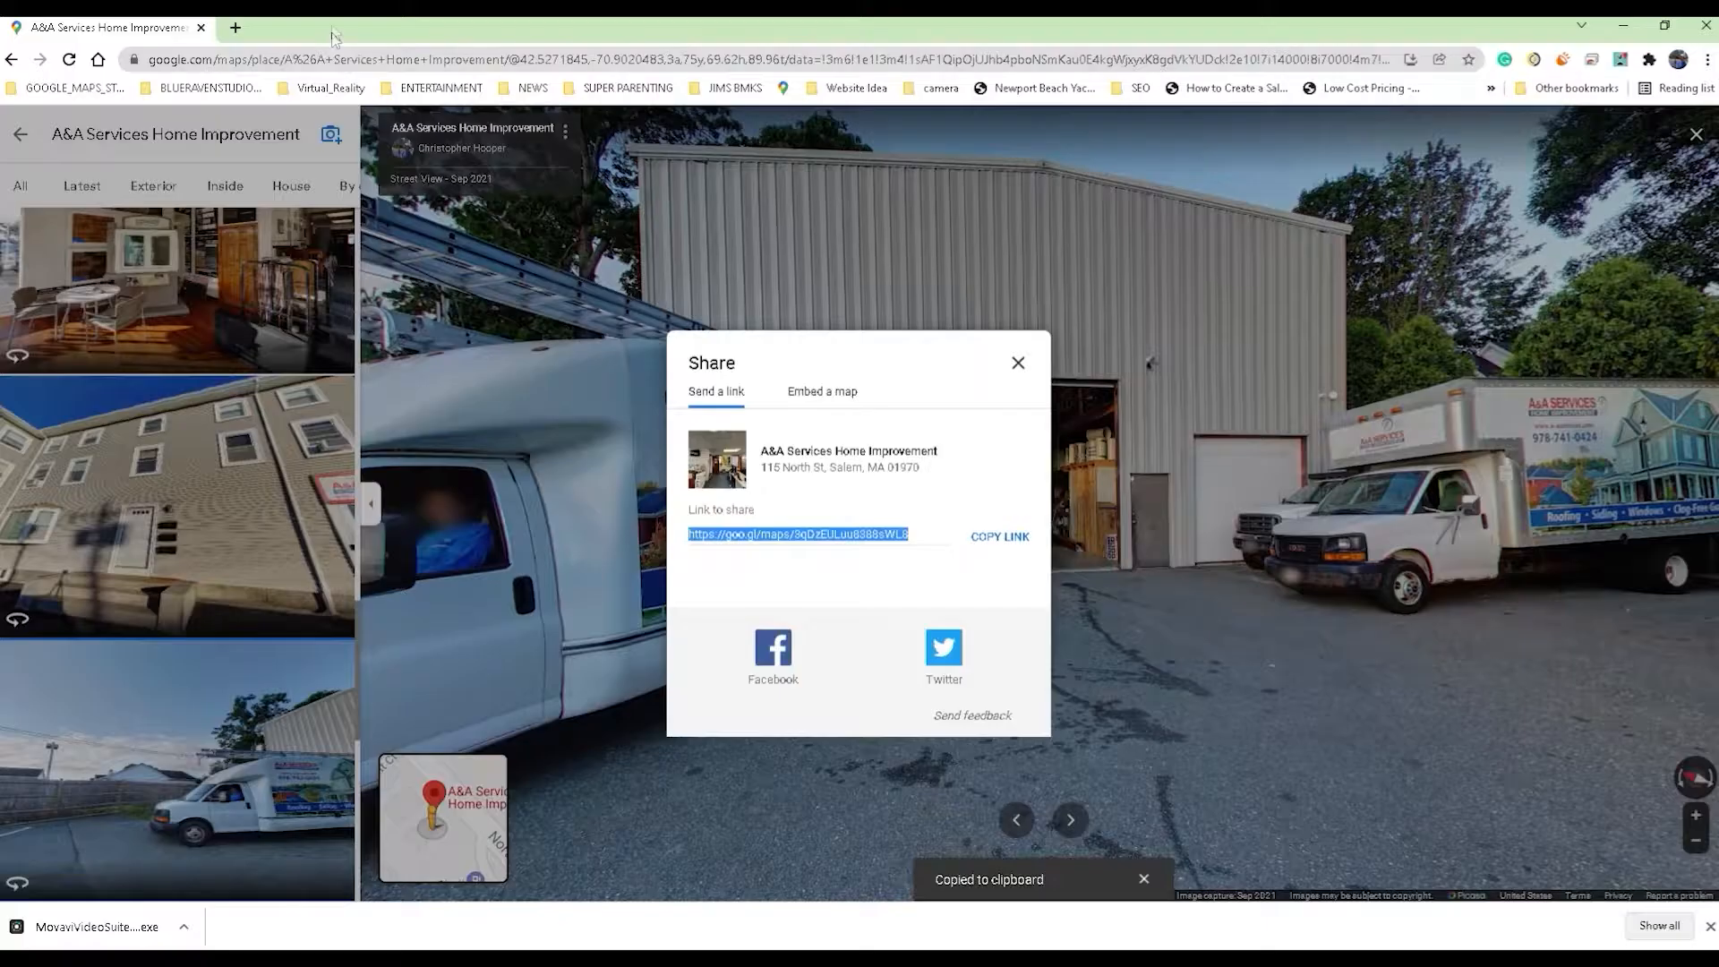
# Dismiss the share box, view the A&A Services 360° showroom interior, and start a blank tab.
pyautogui.click(237, 26)
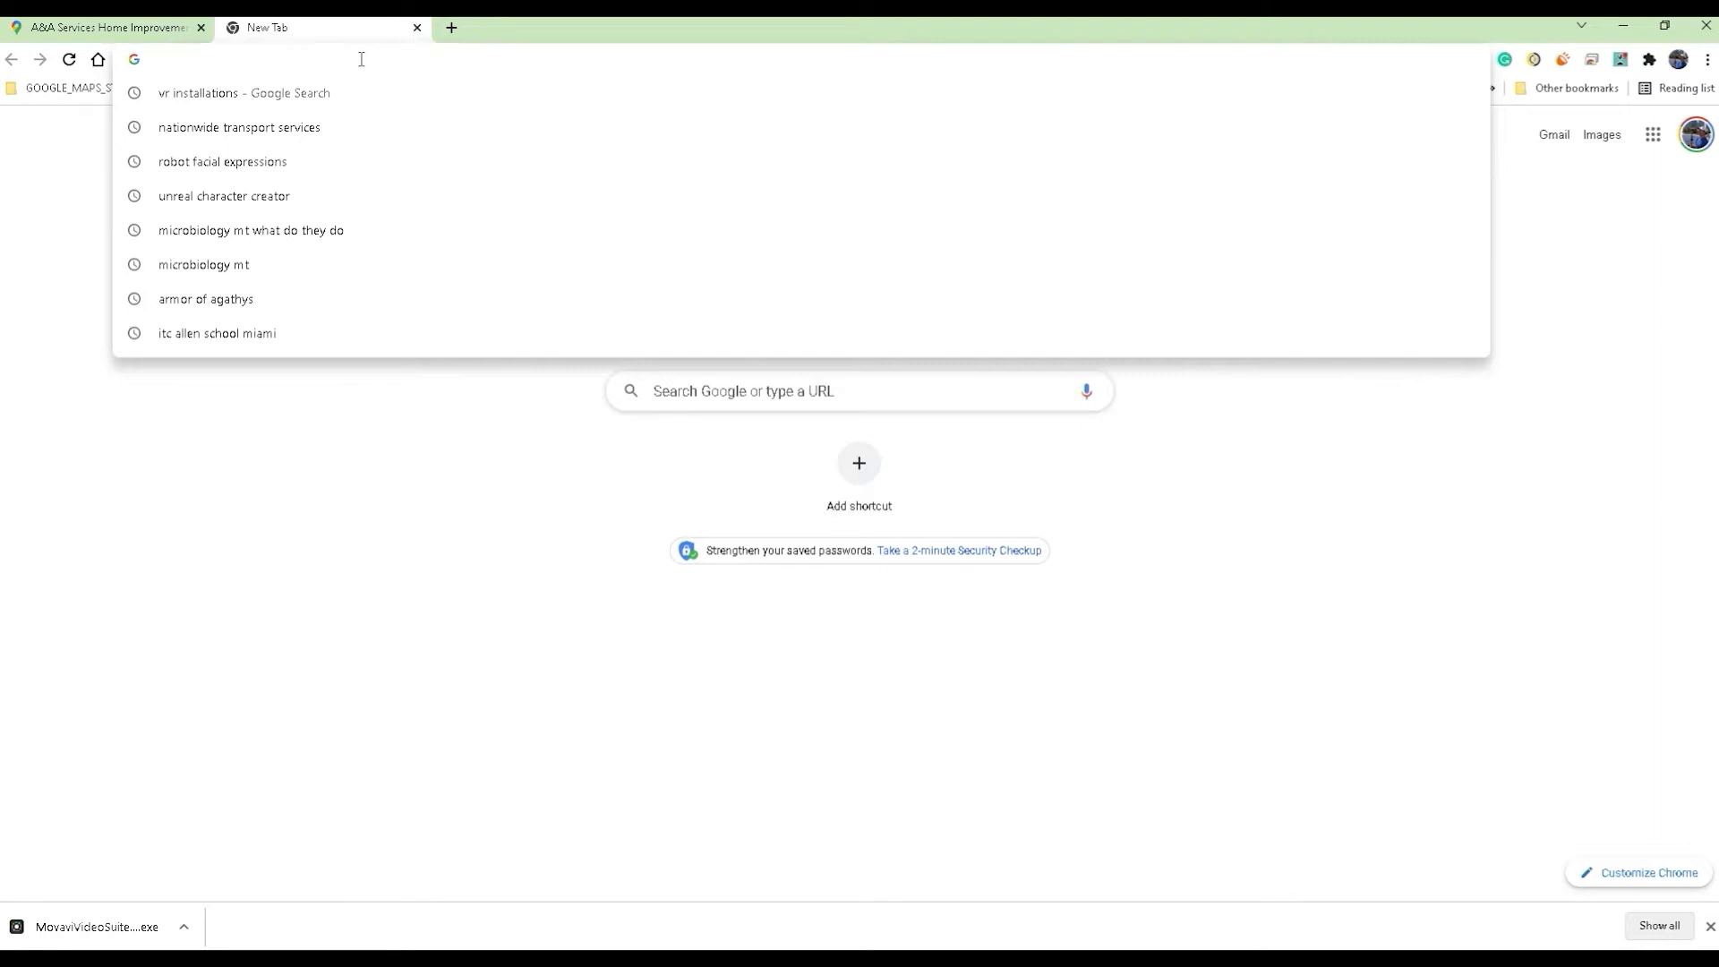
pyautogui.moveTo(376, 64)
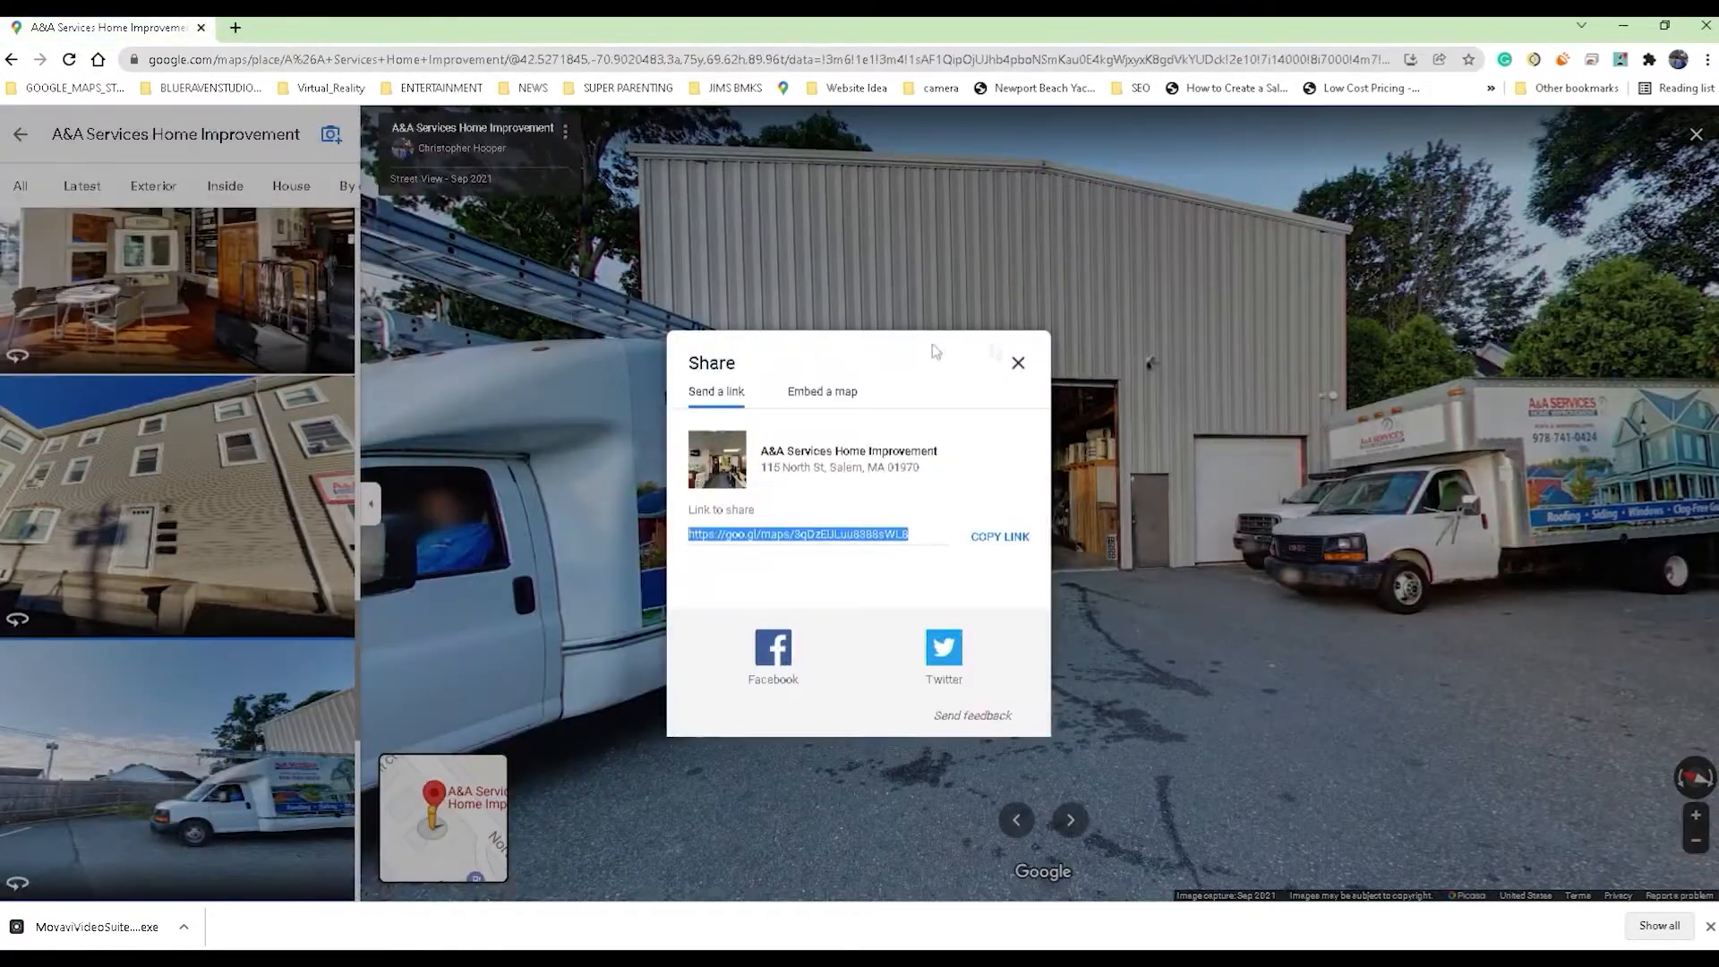
pyautogui.click(1019, 362)
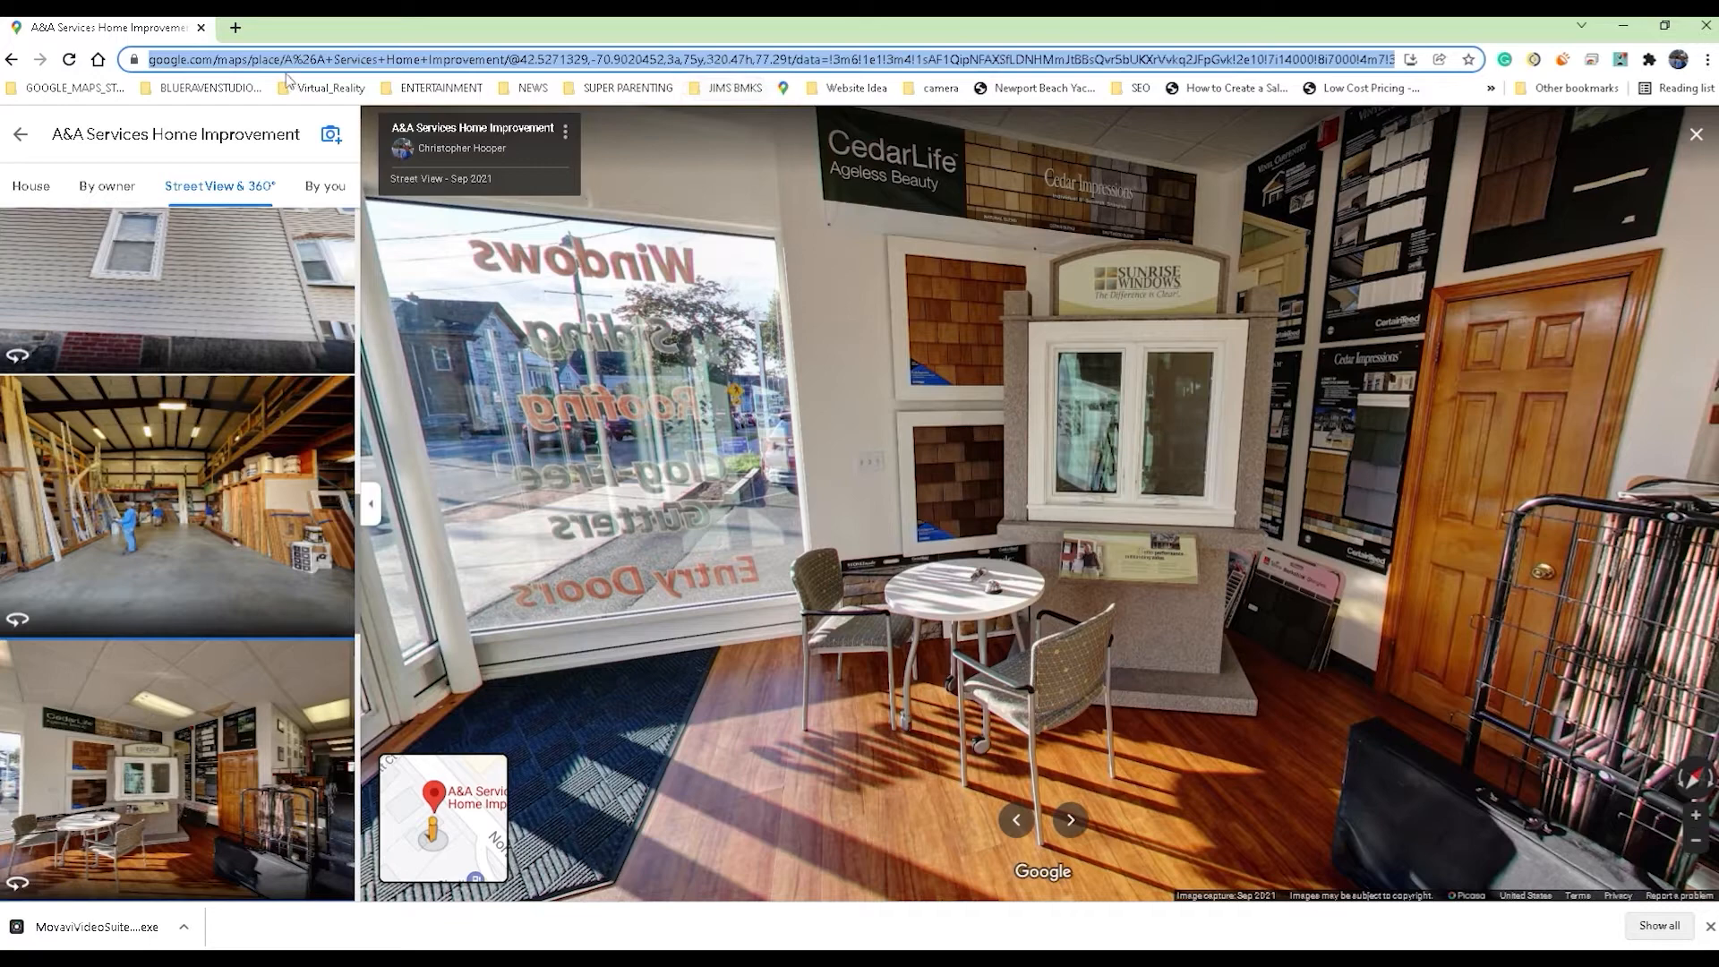
pyautogui.click(246, 26)
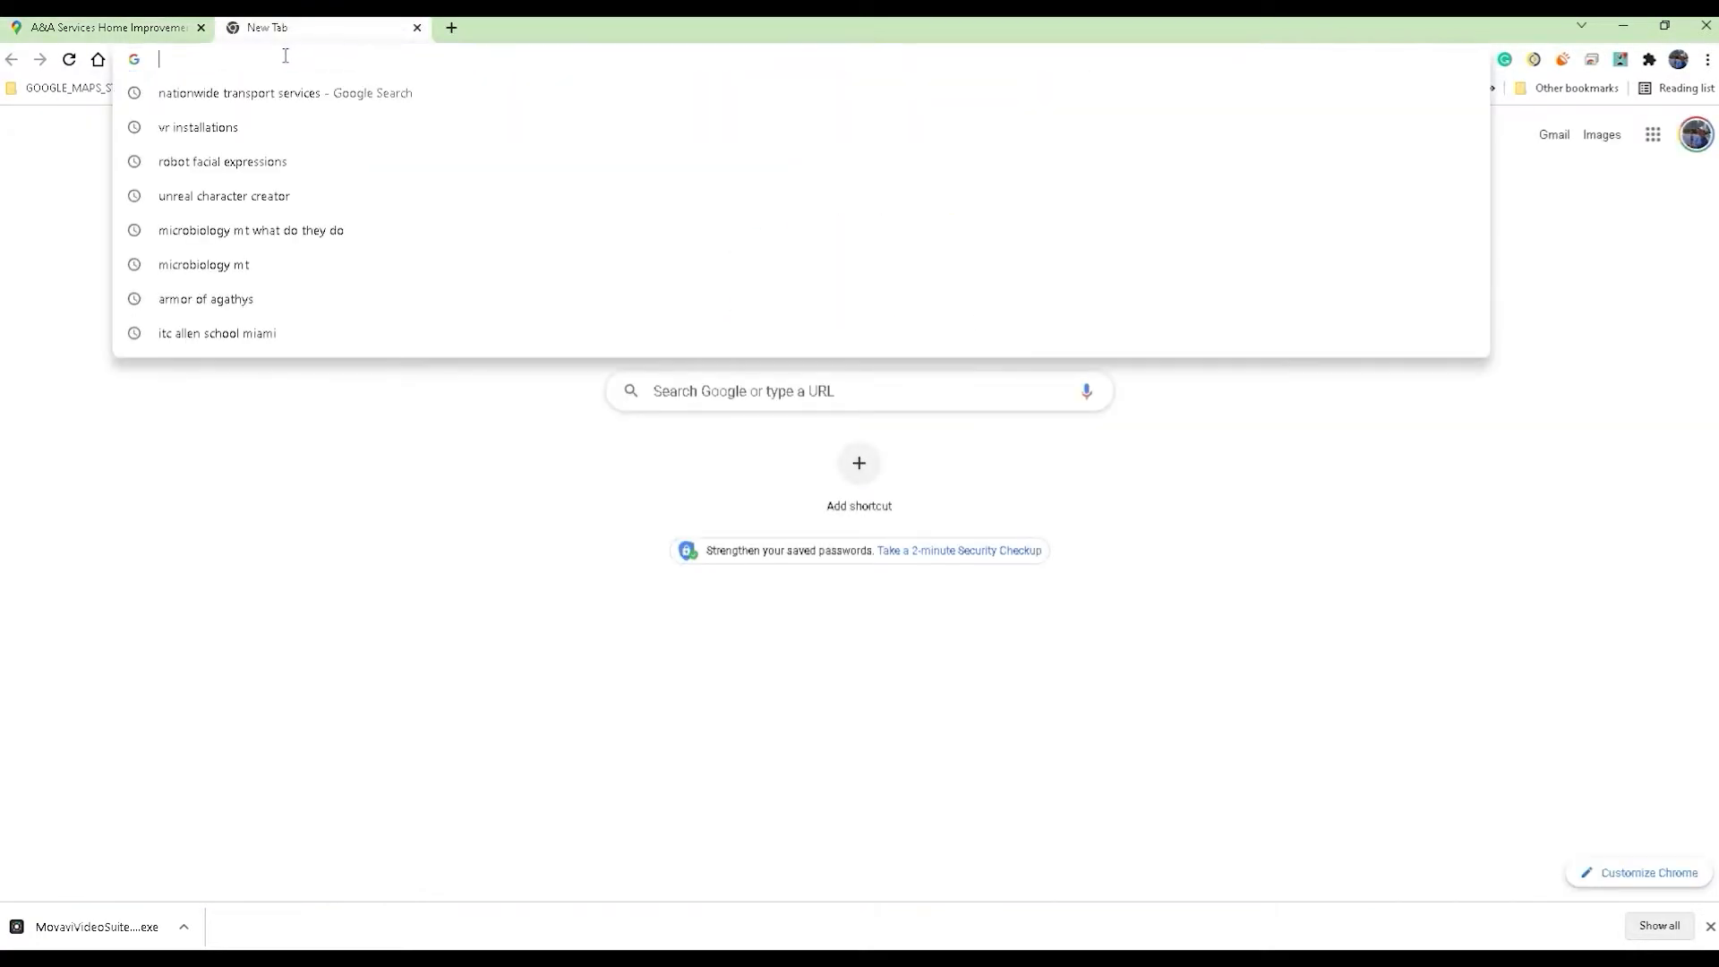